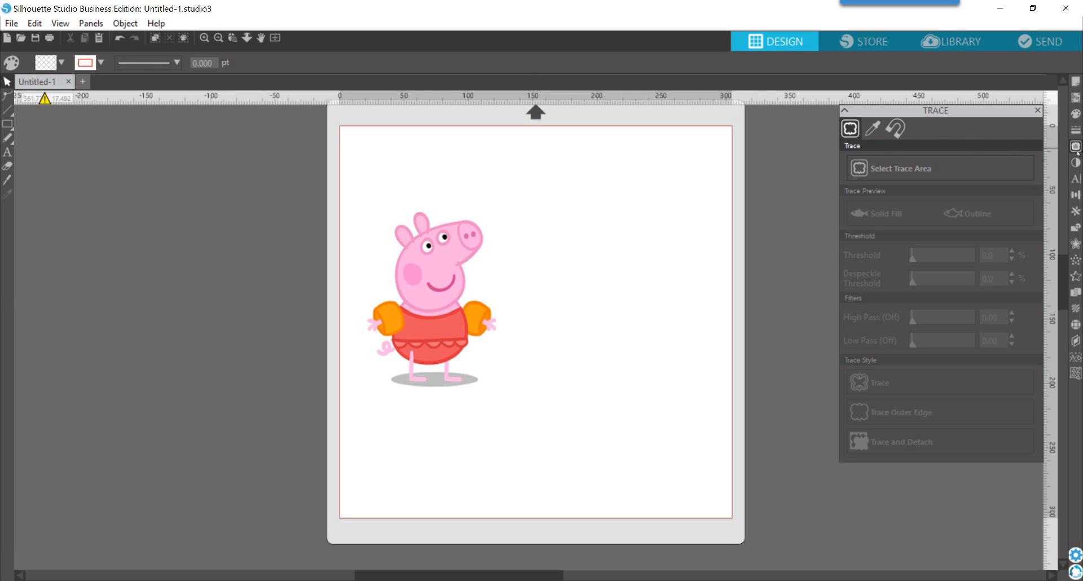
{"action": "mouse_move", "coordinate": [1074, 146]}
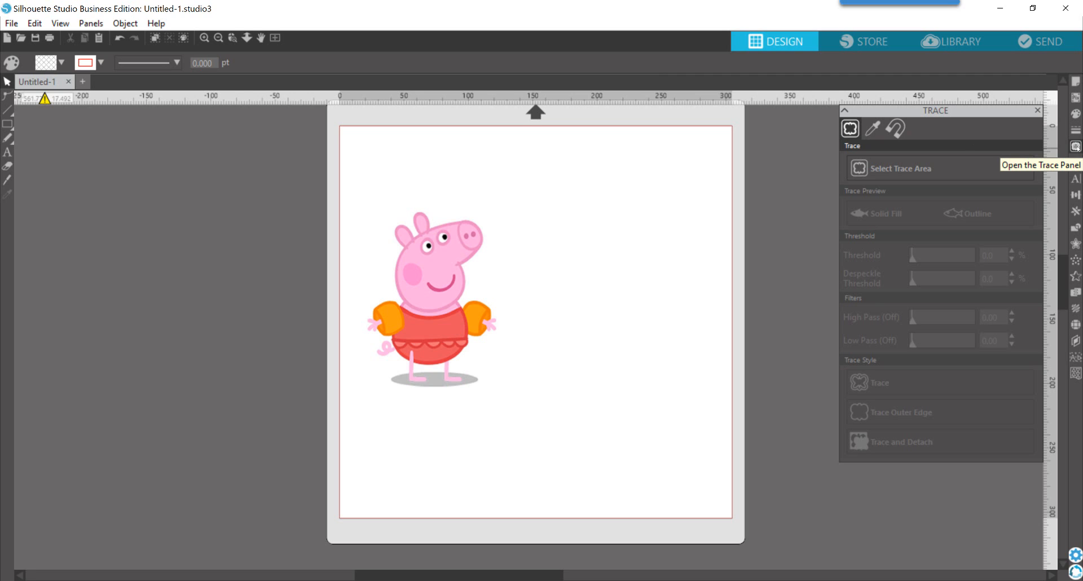
- Switch the Trace panel to the Magnet Trace tab to reveal its Size setting
{"action": "left_click", "coordinate": [895, 129]}
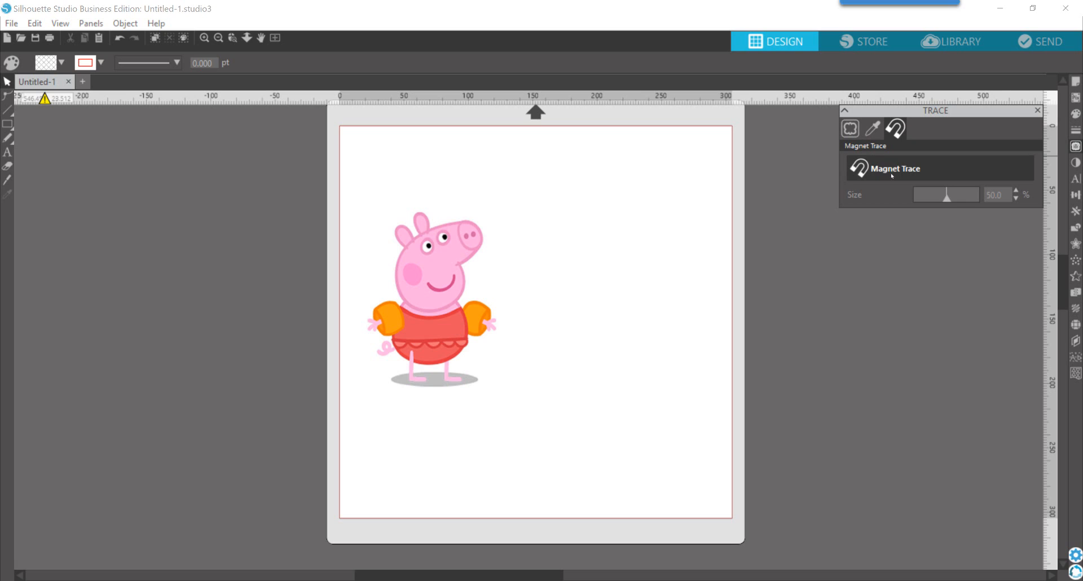
{"action": "mouse_move", "coordinate": [553, 299]}
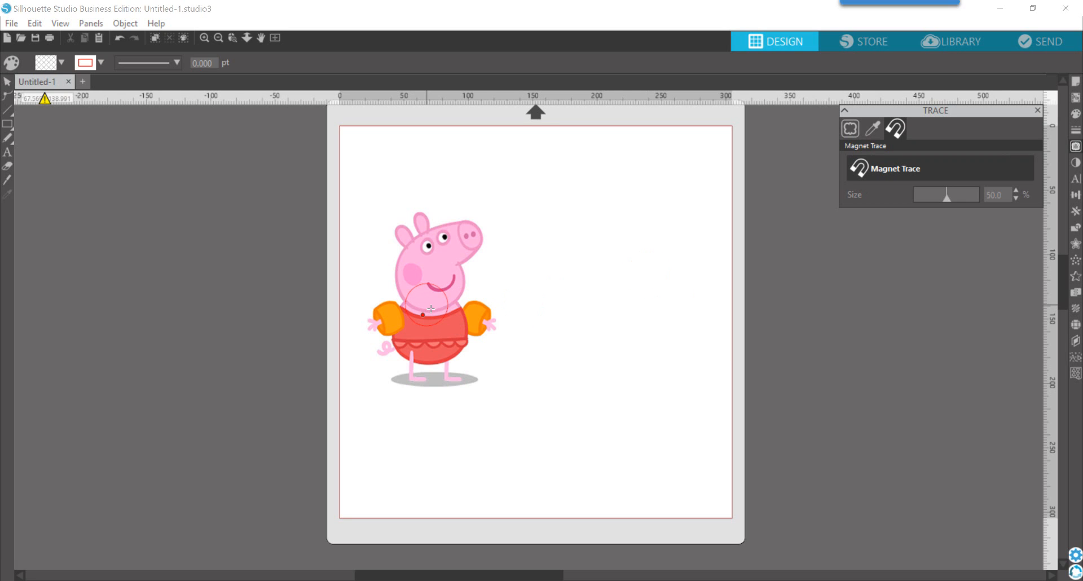
{"action": "mouse_move", "coordinate": [461, 269]}
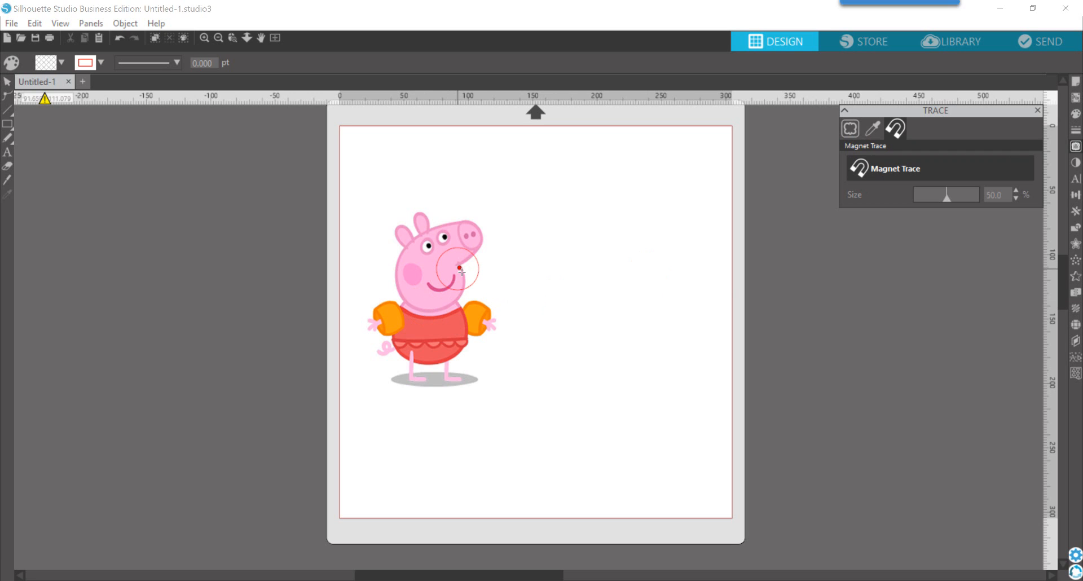
{"action": "mouse_move", "coordinate": [486, 252]}
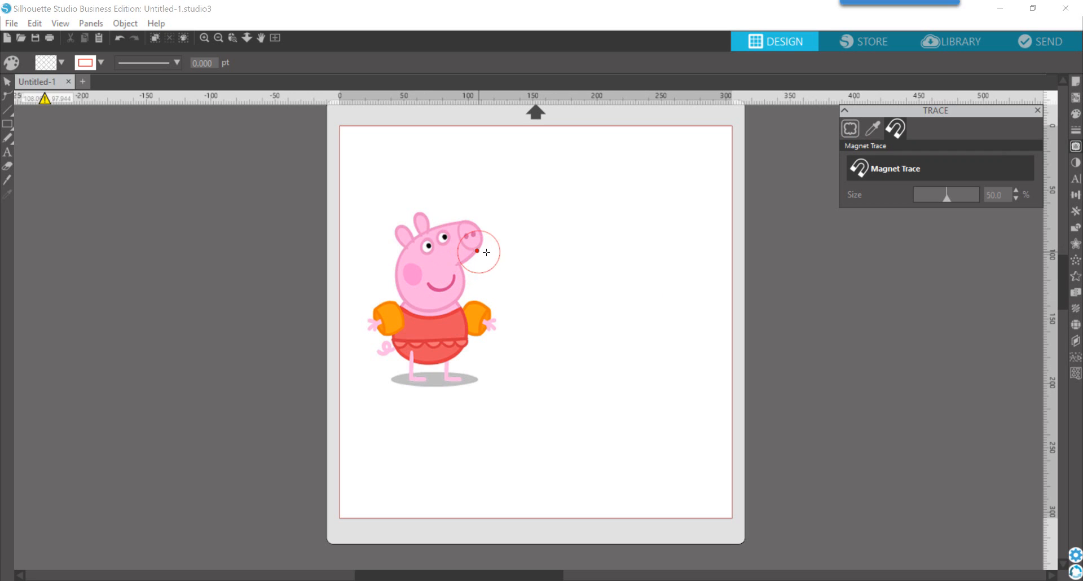
{"action": "mouse_move", "coordinate": [487, 229]}
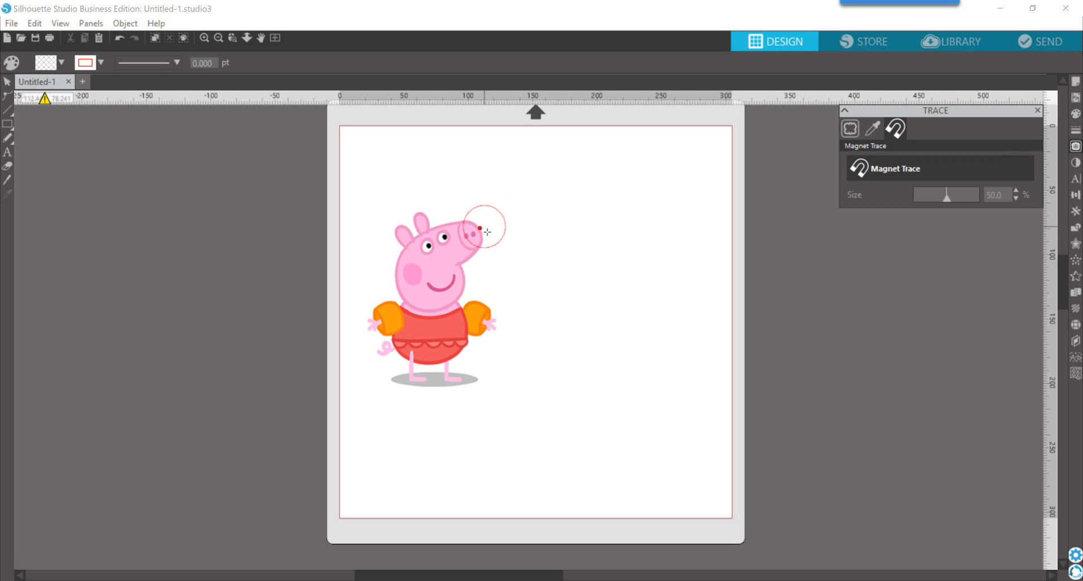
{"action": "mouse_move", "coordinate": [459, 219]}
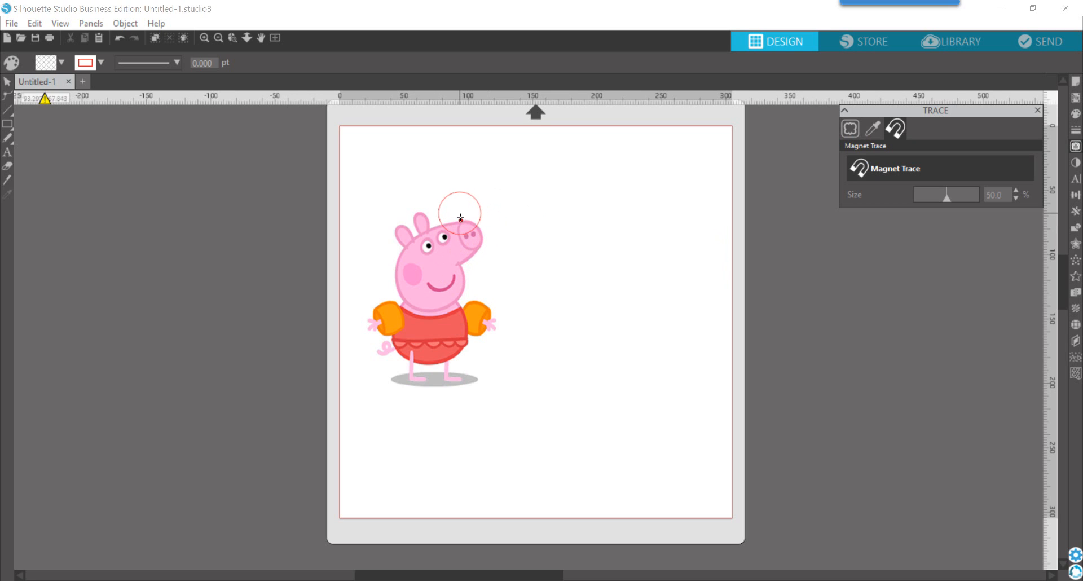
{"action": "mouse_move", "coordinate": [430, 221]}
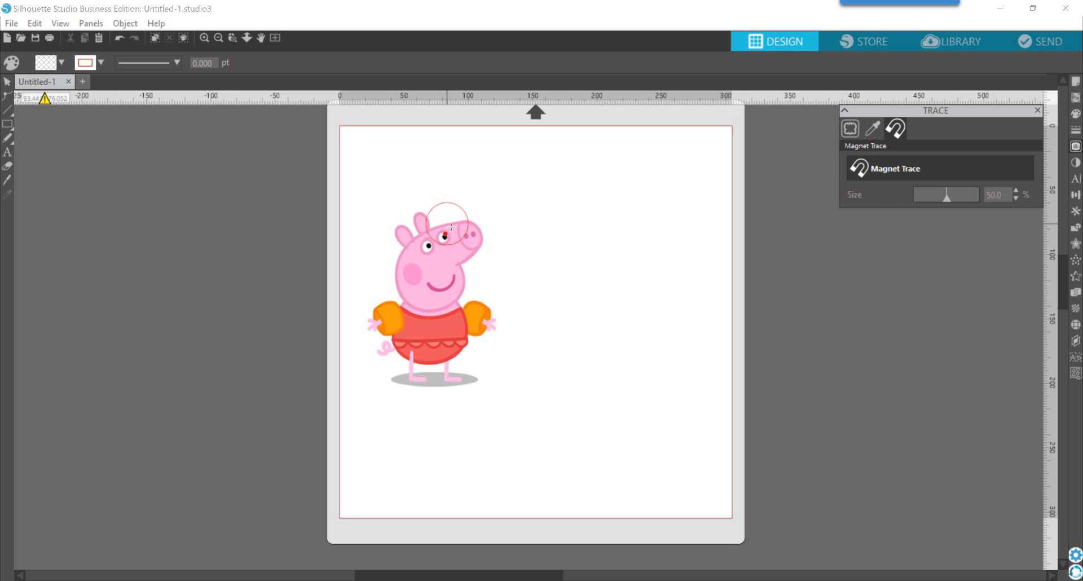
{"action": "mouse_move", "coordinate": [434, 219]}
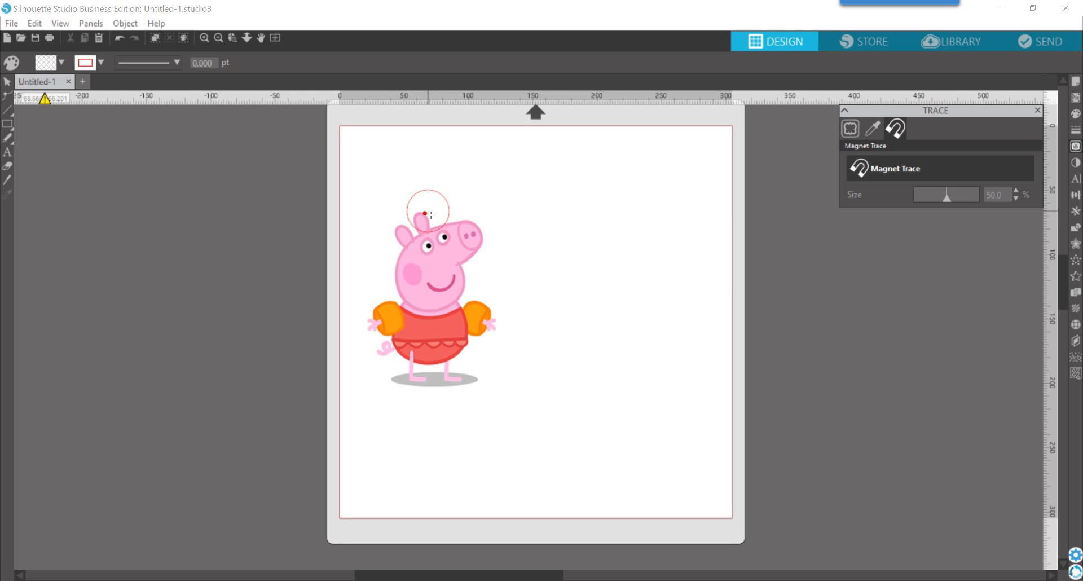
{"action": "mouse_move", "coordinate": [400, 241]}
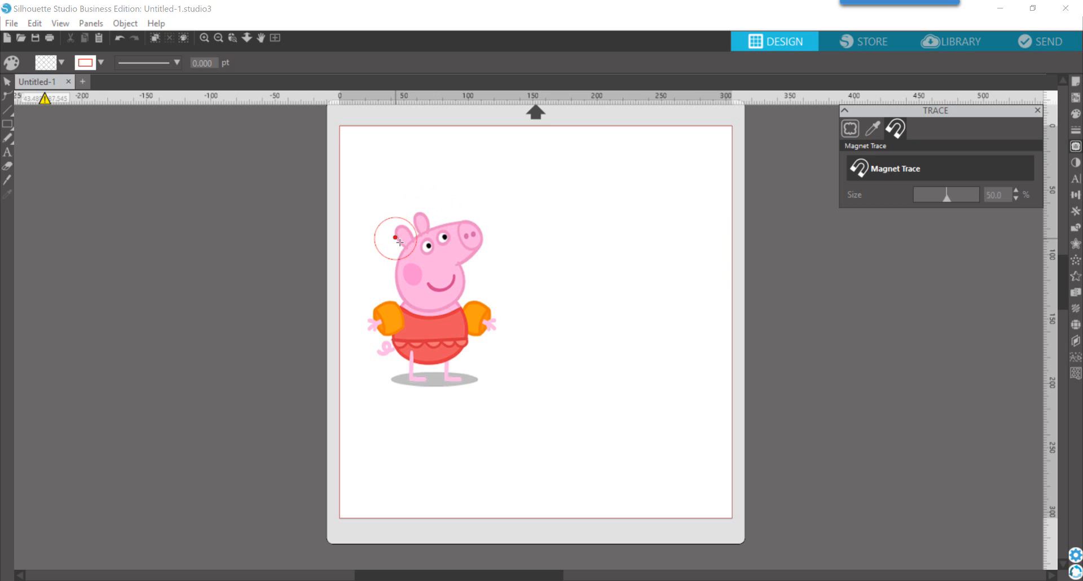
{"action": "mouse_move", "coordinate": [415, 272]}
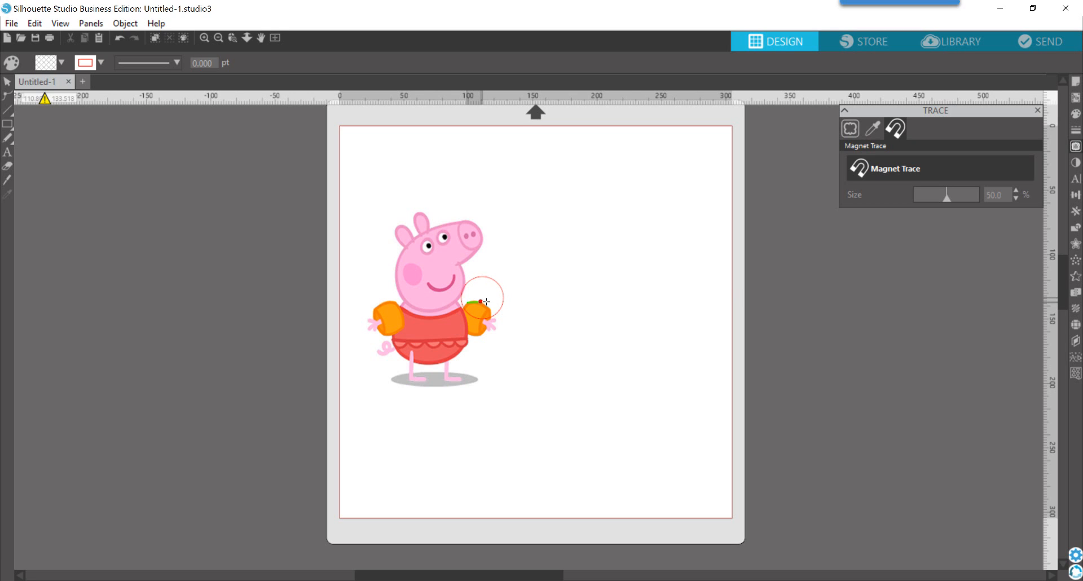
{"action": "mouse_move", "coordinate": [504, 325]}
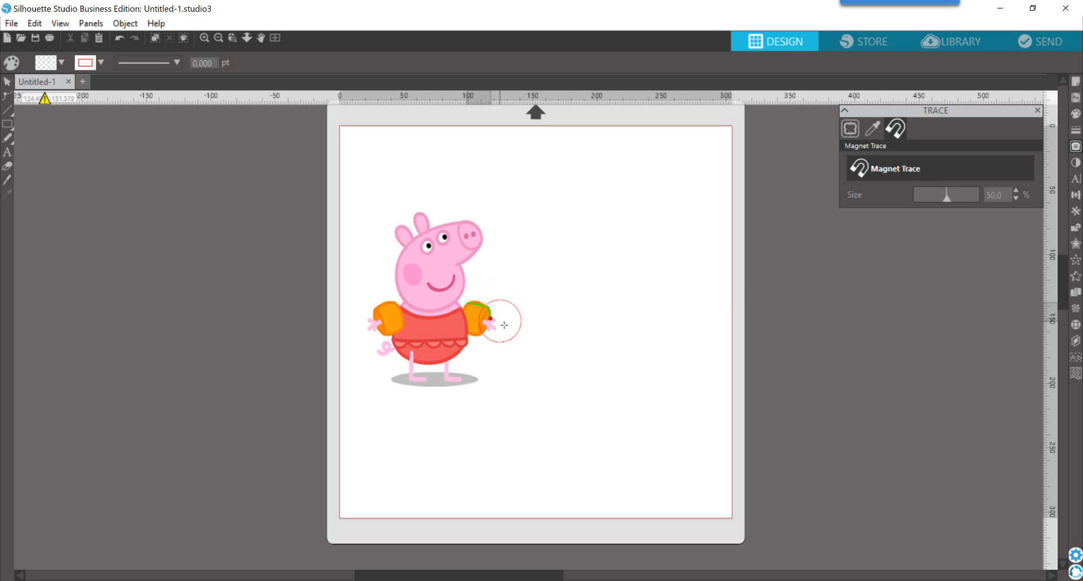
{"action": "mouse_move", "coordinate": [513, 334]}
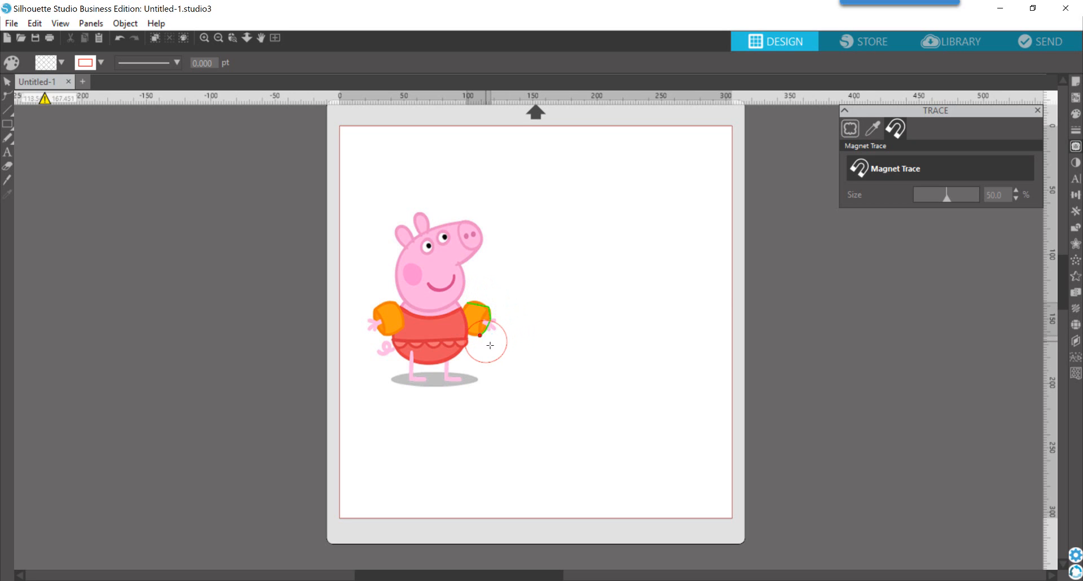
{"action": "mouse_move", "coordinate": [475, 343]}
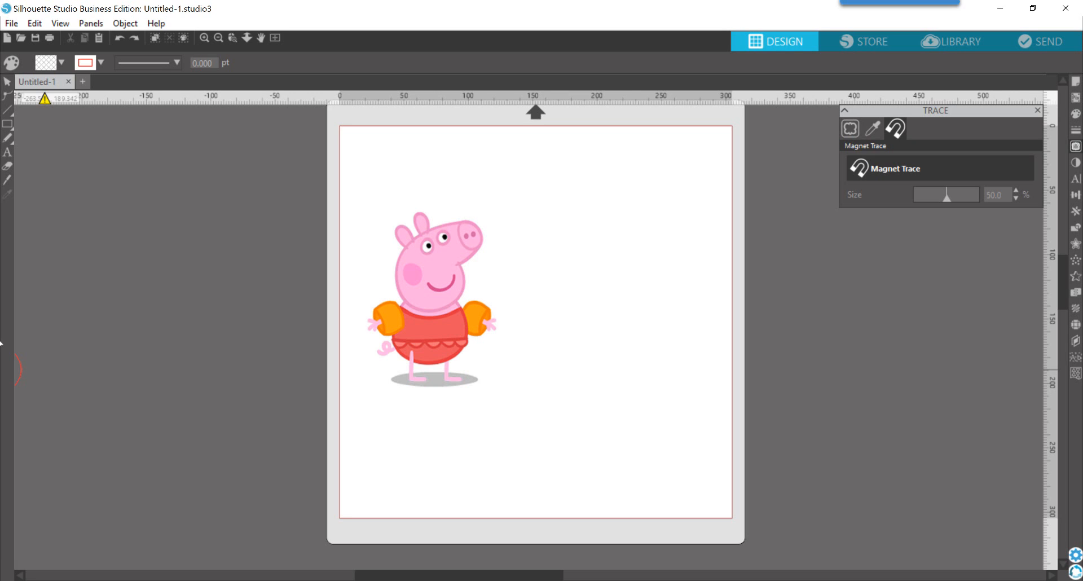
{"action": "mouse_move", "coordinate": [892, 160]}
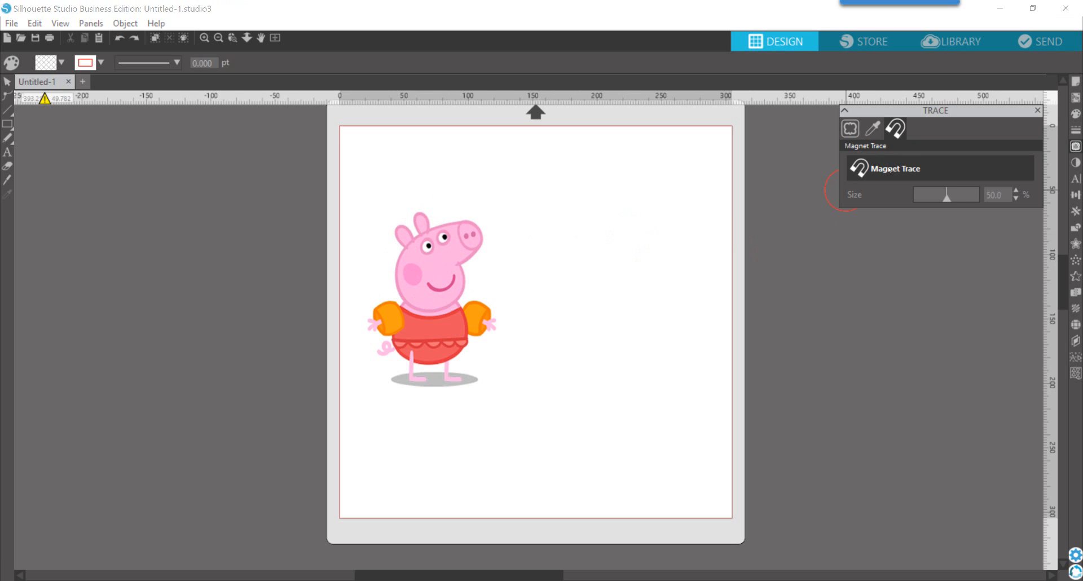
{"action": "mouse_move", "coordinate": [454, 262]}
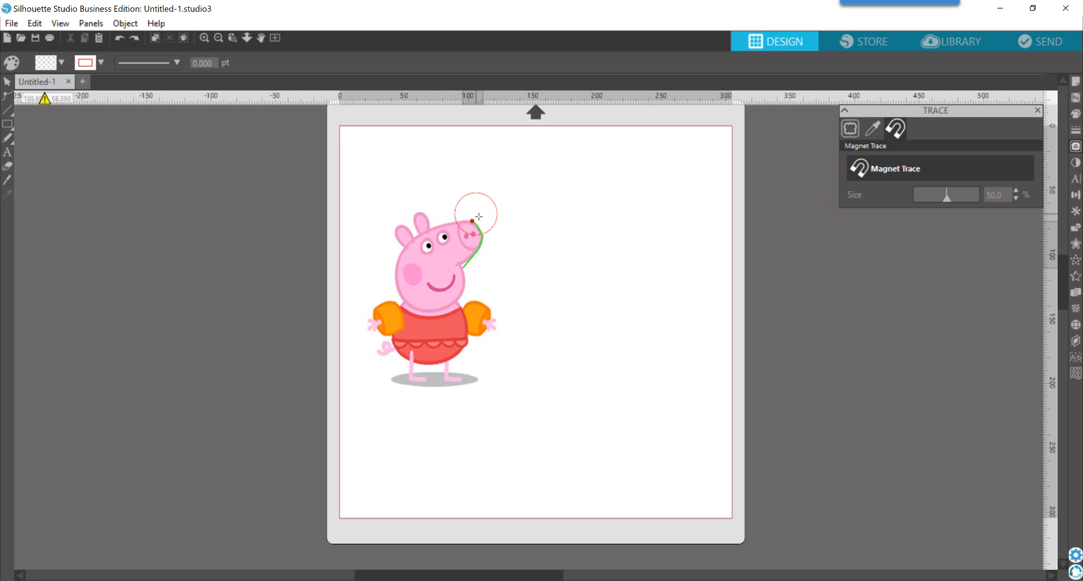
{"action": "mouse_move", "coordinate": [467, 221]}
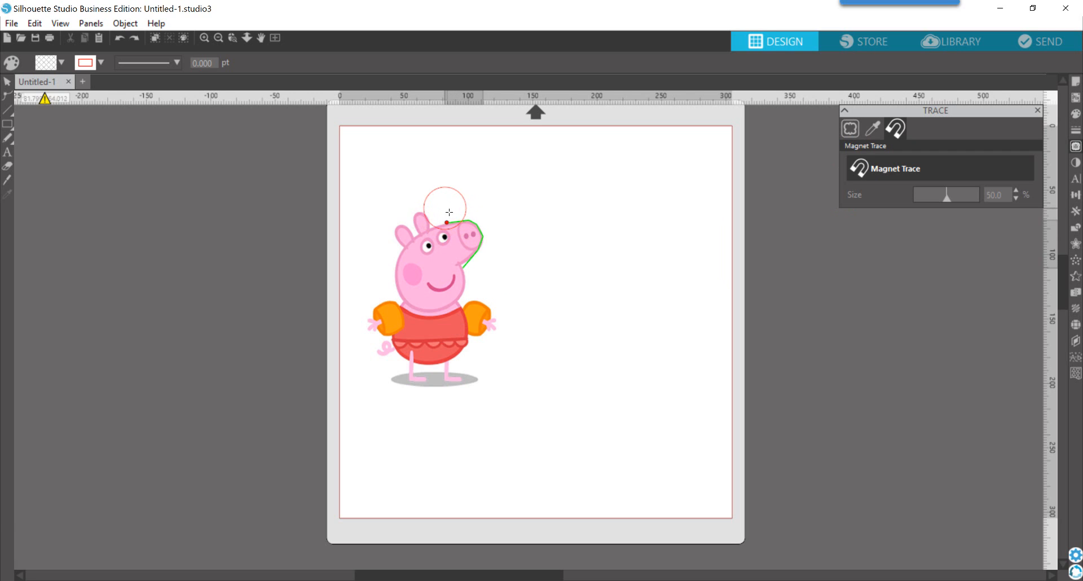
{"action": "mouse_move", "coordinate": [431, 218]}
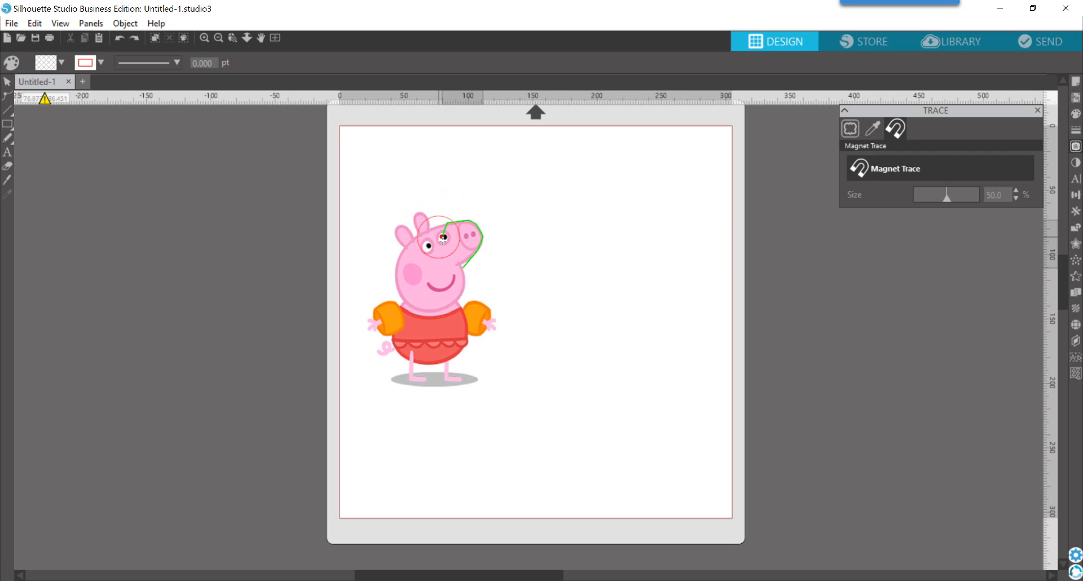
{"action": "mouse_move", "coordinate": [429, 218]}
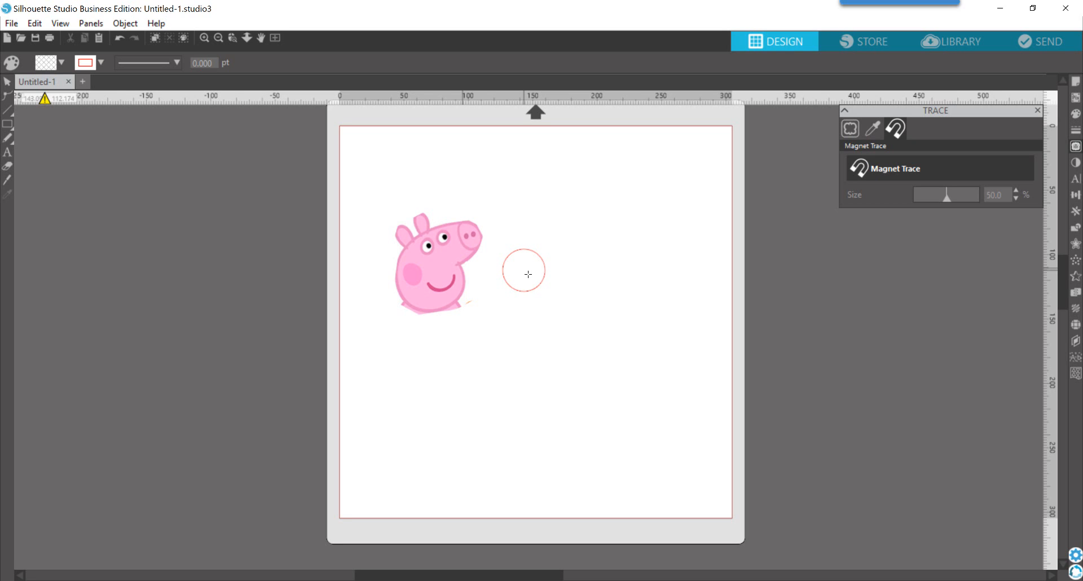
{"action": "mouse_move", "coordinate": [808, 121]}
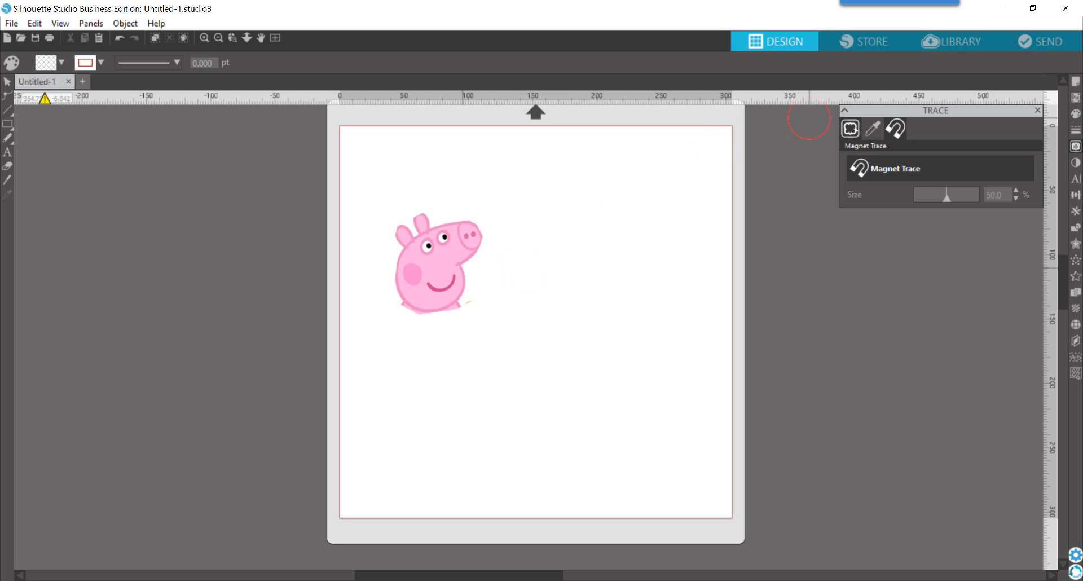
- Check the Trace by Color options, then return to the standard Trace tab
{"action": "left_click", "coordinate": [850, 130]}
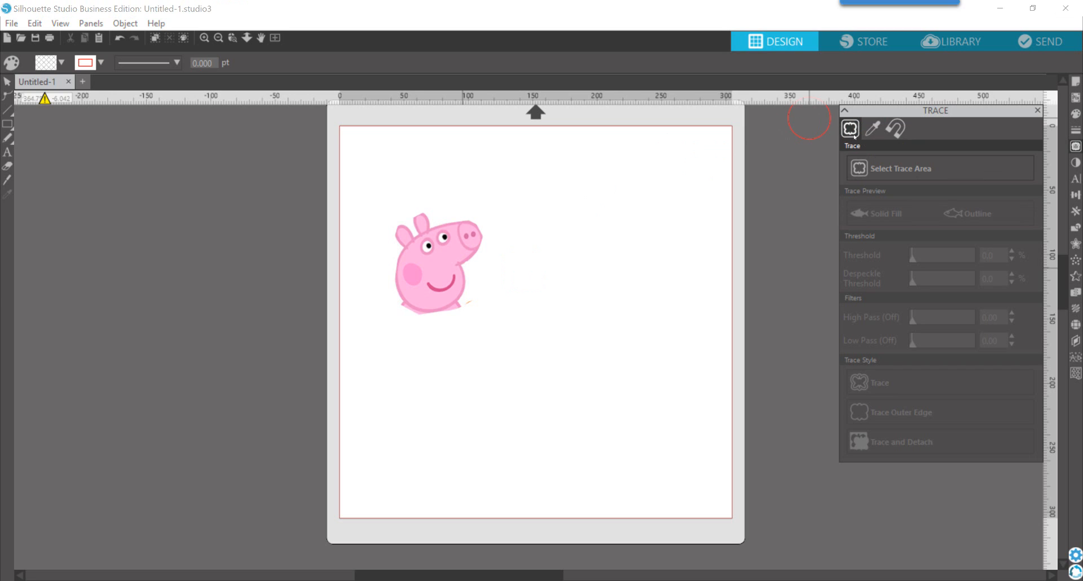
{"action": "mouse_move", "coordinate": [879, 424]}
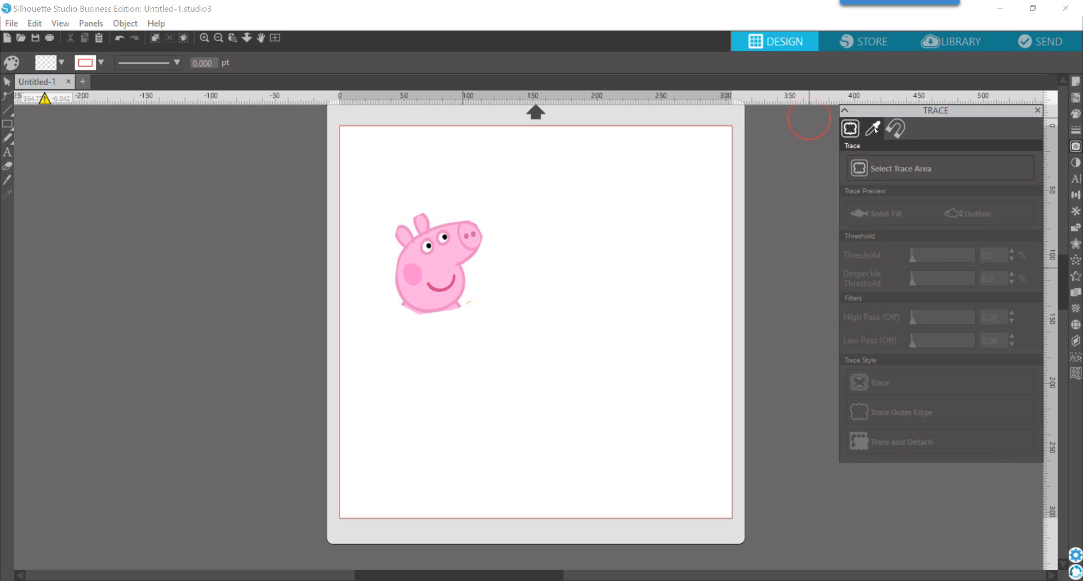
{"action": "left_click", "coordinate": [873, 128]}
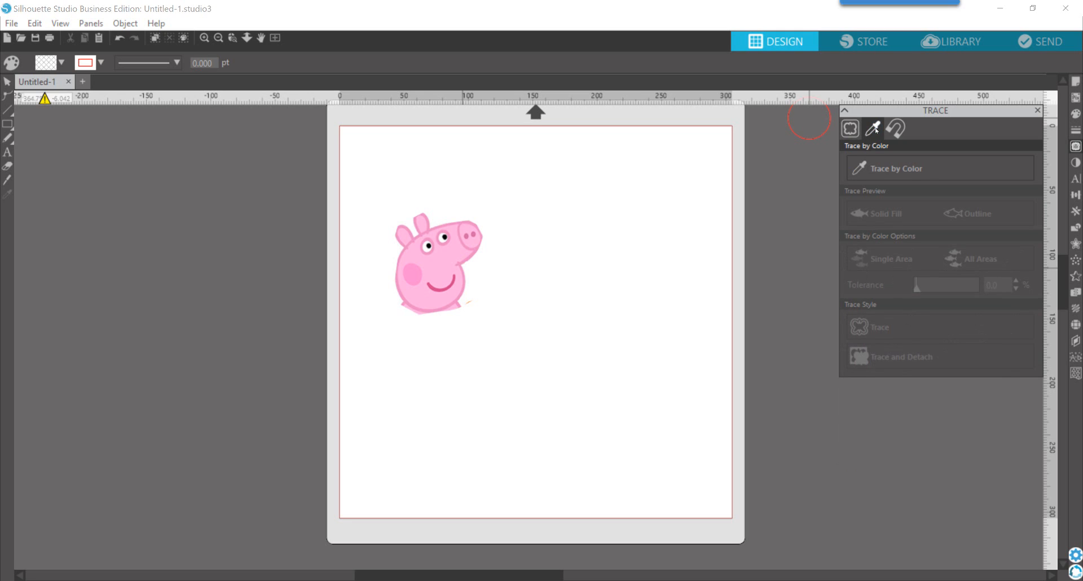
{"action": "mouse_move", "coordinate": [871, 362]}
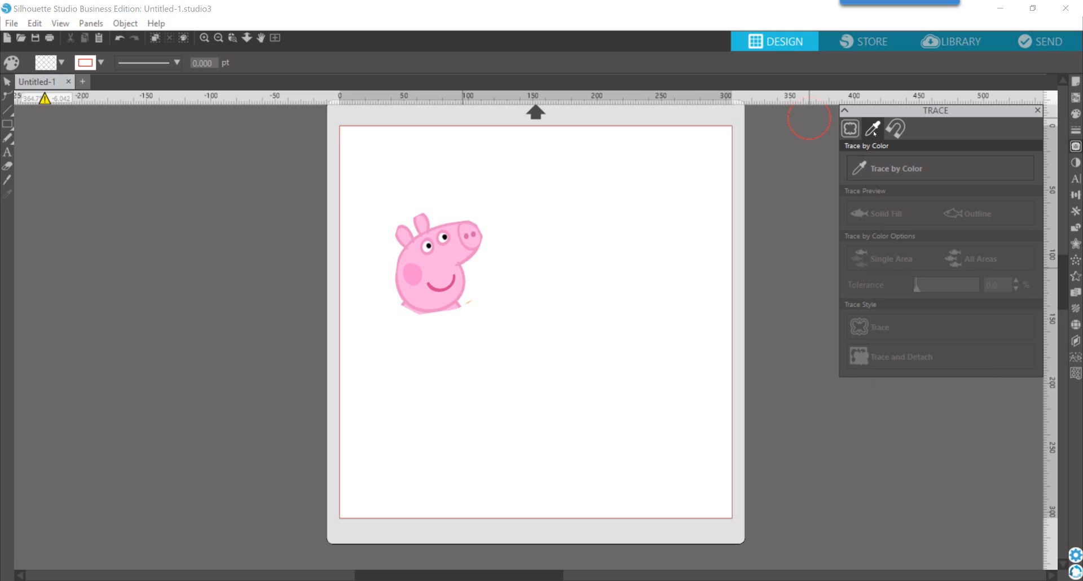
{"action": "left_click", "coordinate": [850, 129]}
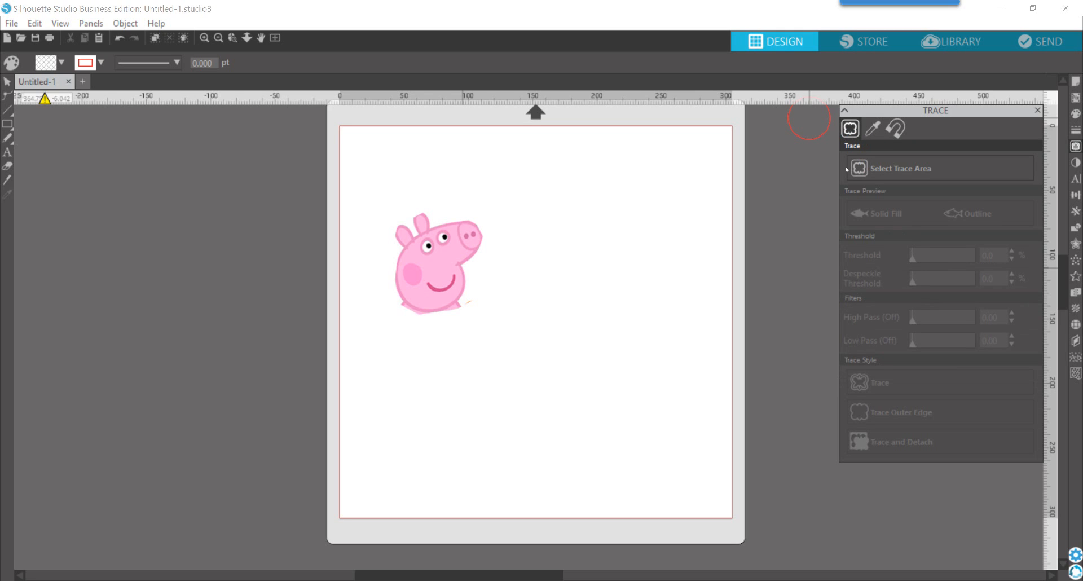
{"action": "mouse_move", "coordinate": [824, 317]}
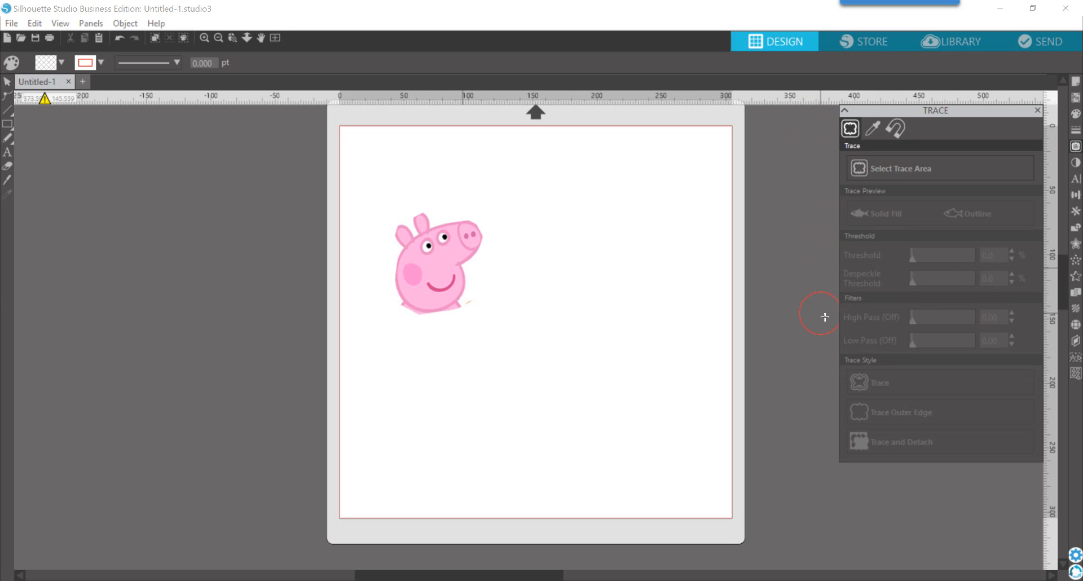